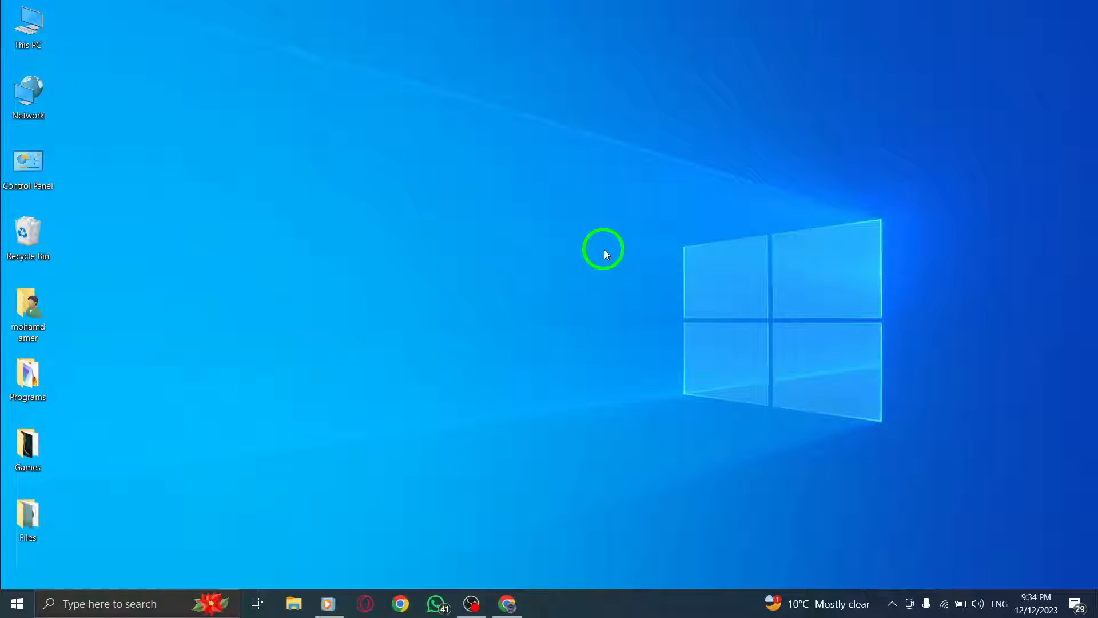
# Start a new Facebook message and switch on End-to-end Encrypted, leaving the recipient empty.
pyautogui.moveTo(602, 252); pyautogui.dragTo(238, 494)
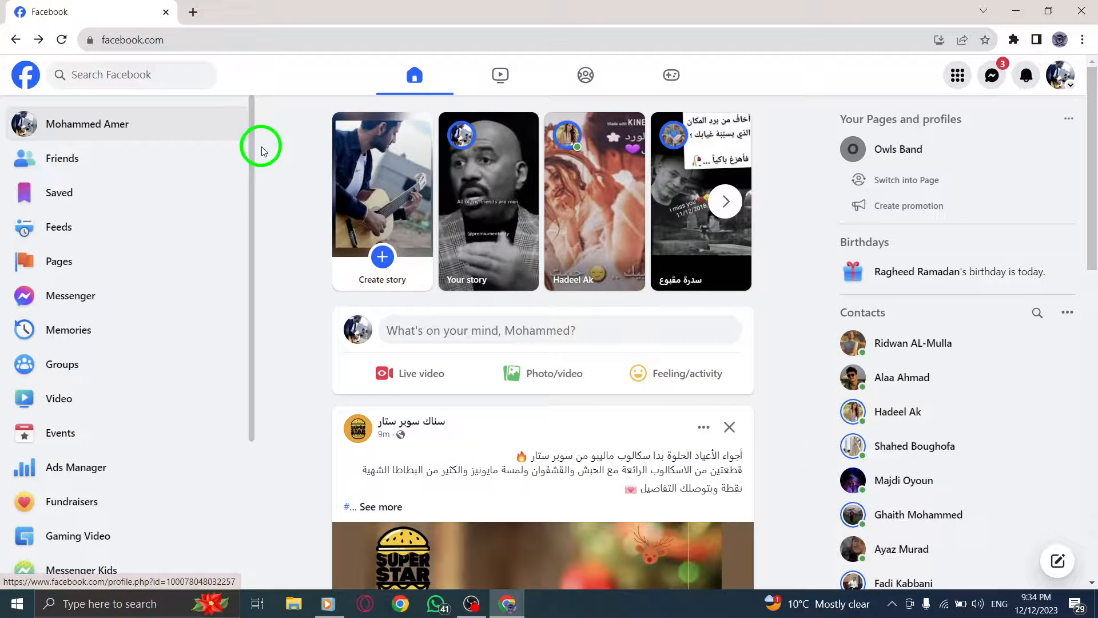
pyautogui.moveTo(285, 217)
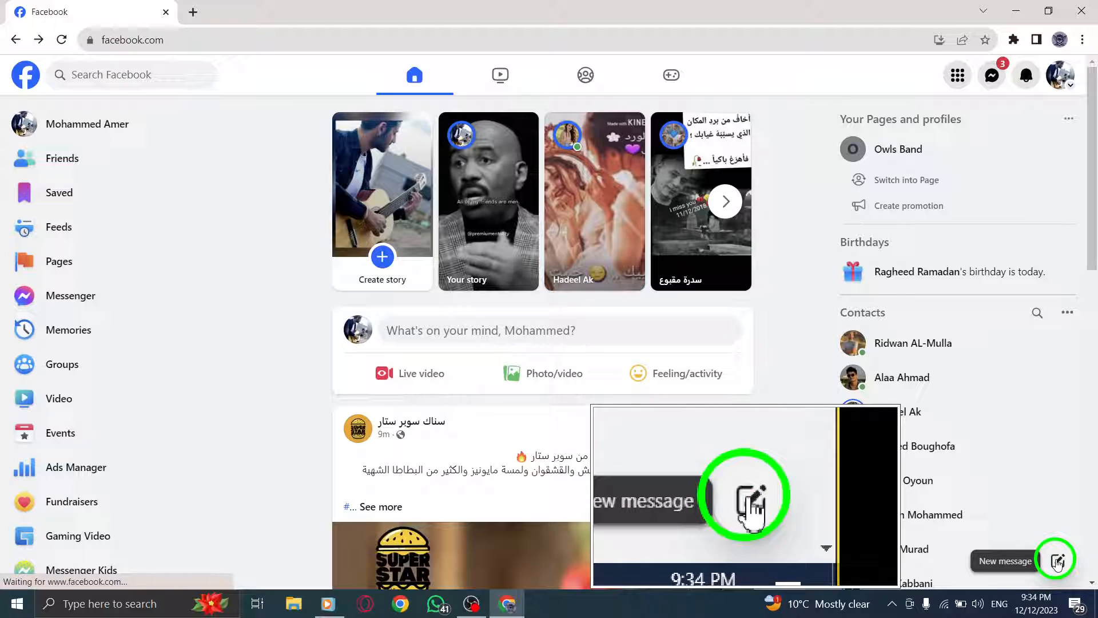
pyautogui.click(1057, 561)
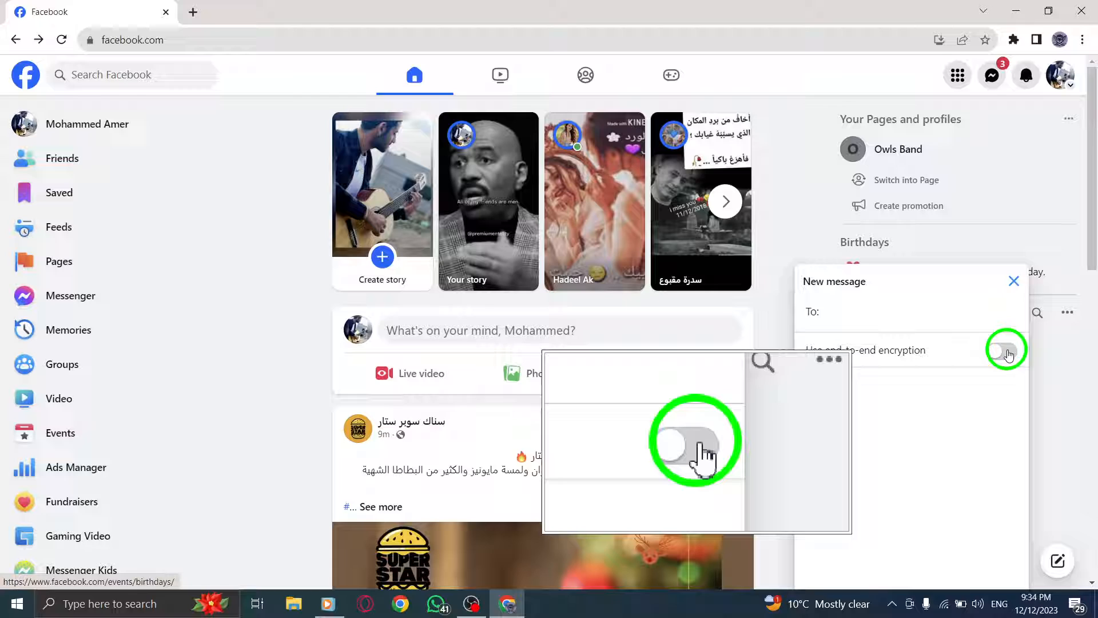
pyautogui.click(1002, 350)
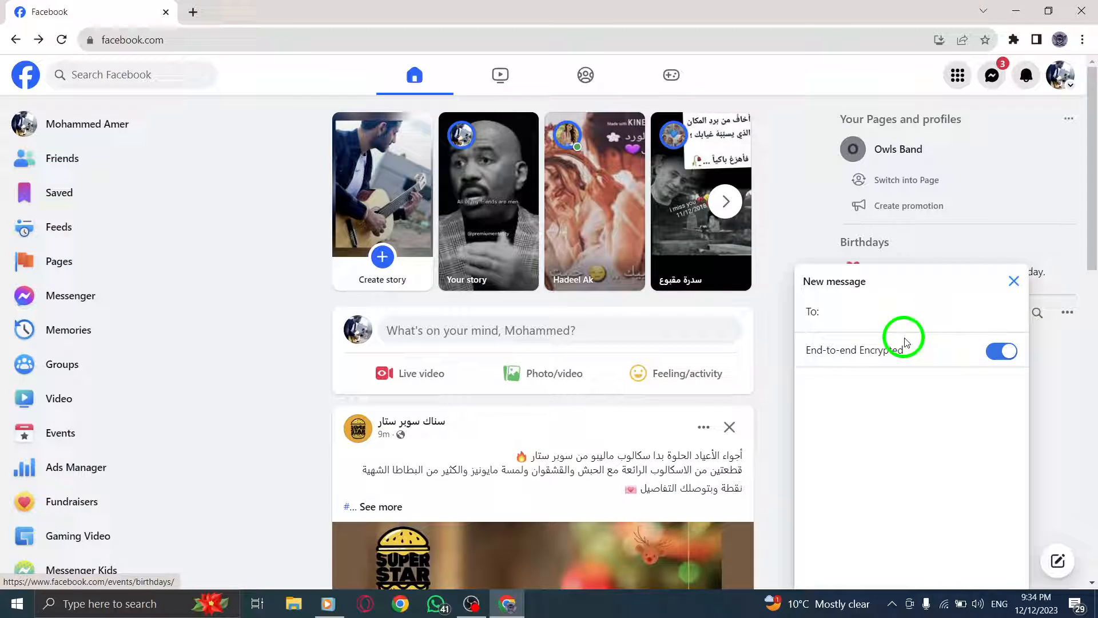
pyautogui.moveTo(928, 406)
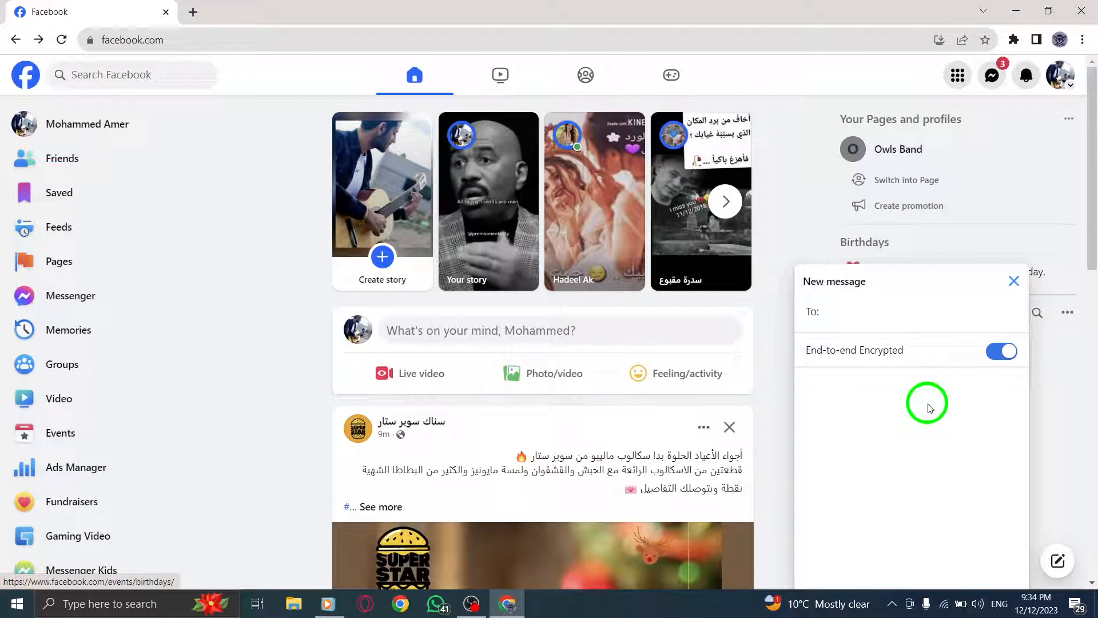
pyautogui.moveTo(958, 371)
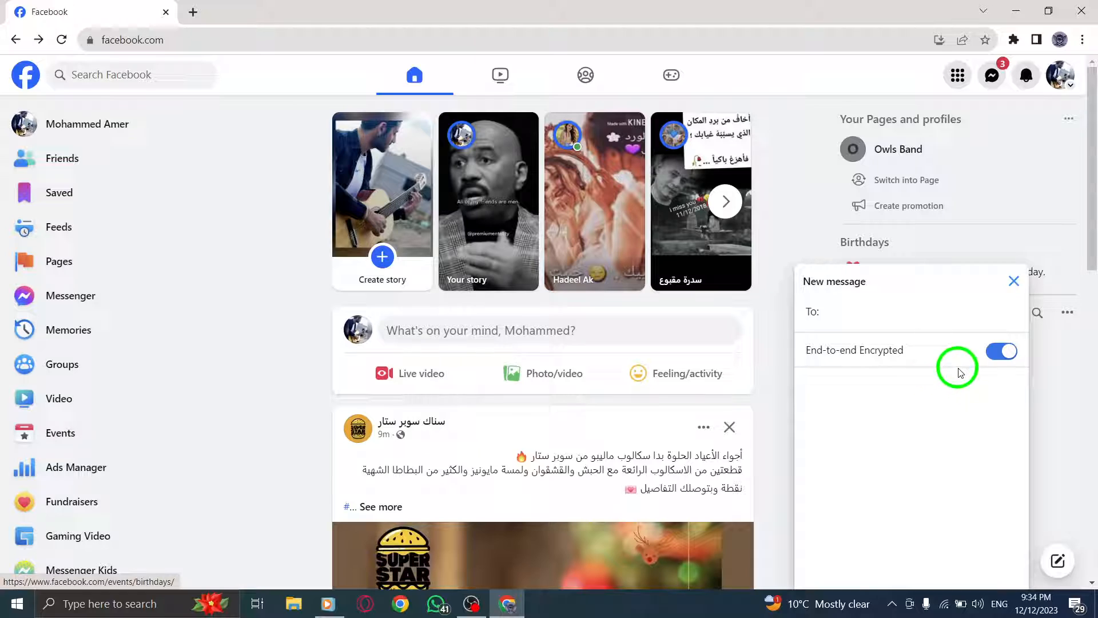
# Close the Chrome window showing Facebook and refresh the empty Windows desktop.
pyautogui.click(1013, 281)
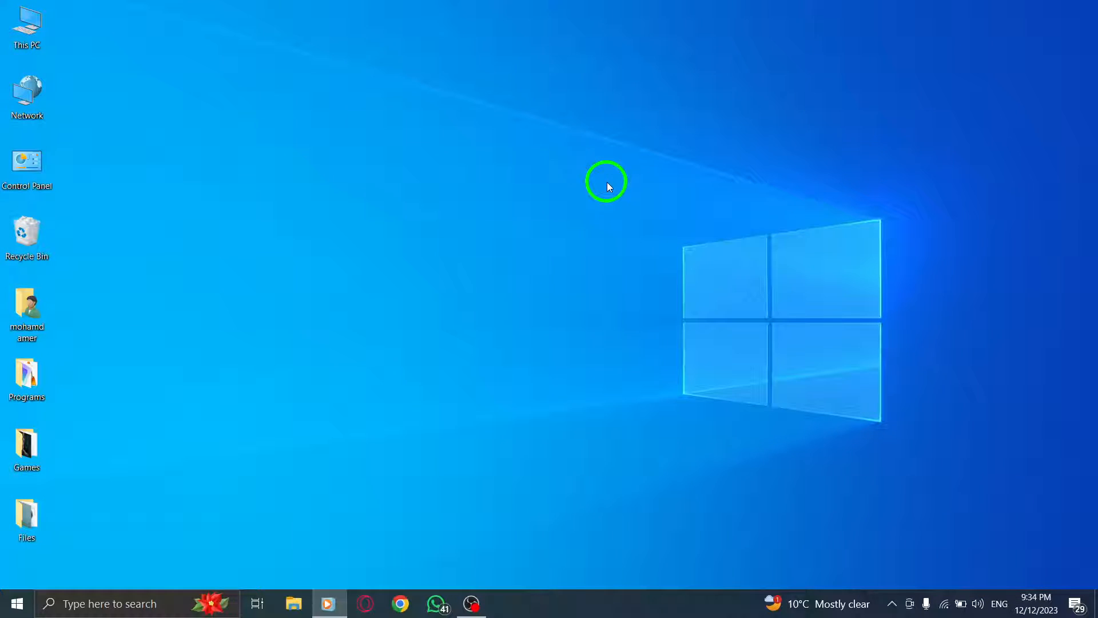
pyautogui.rightClick(606, 182)
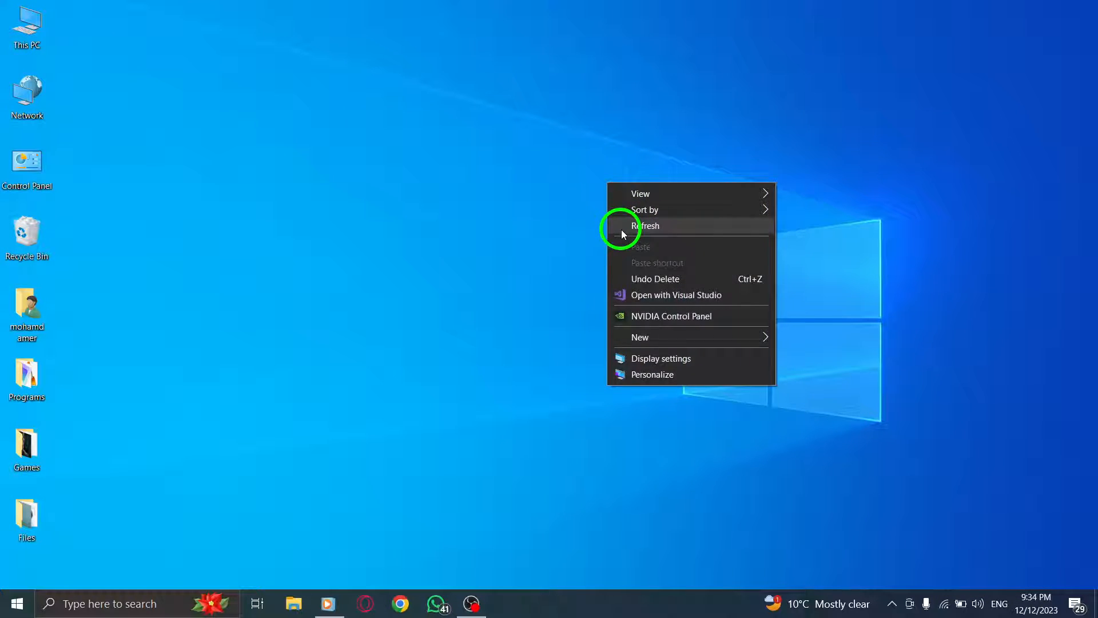
pyautogui.click(645, 225)
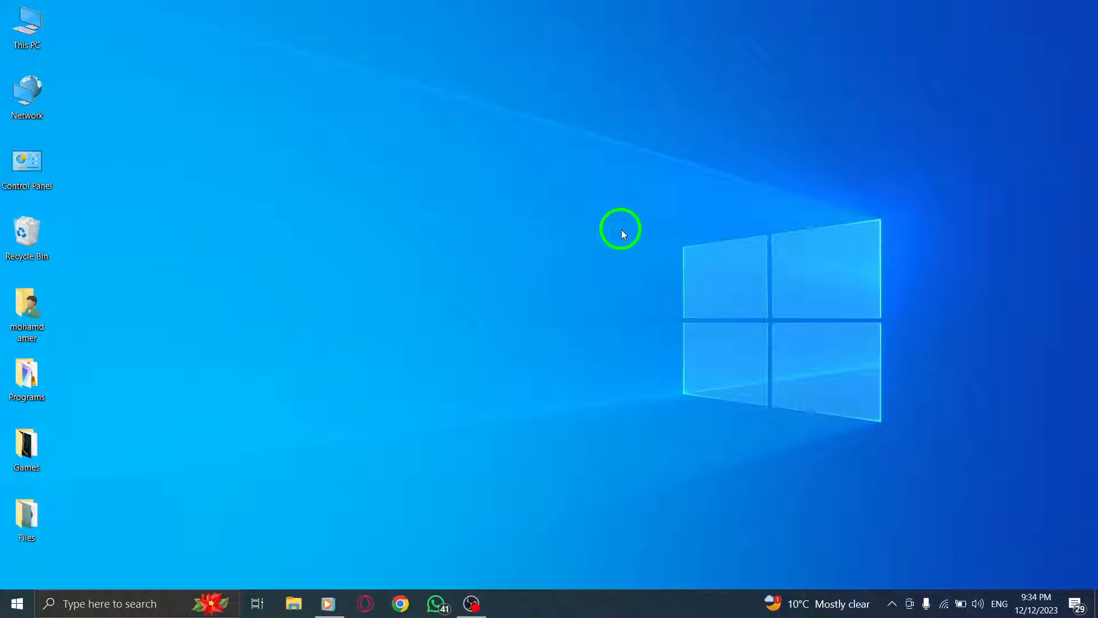